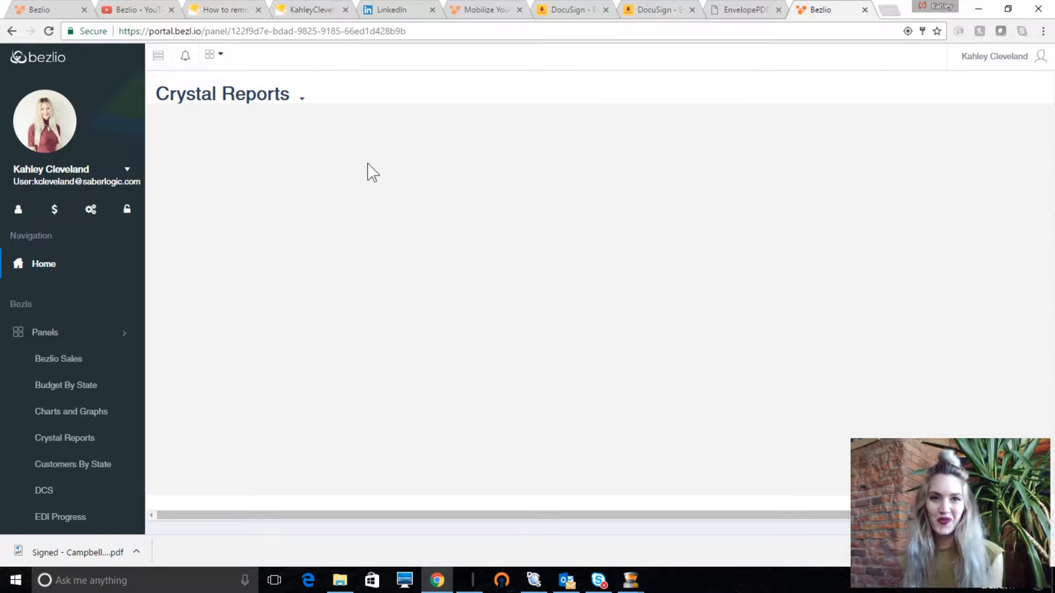
{"action": "mouse_move", "coordinate": [407, 173]}
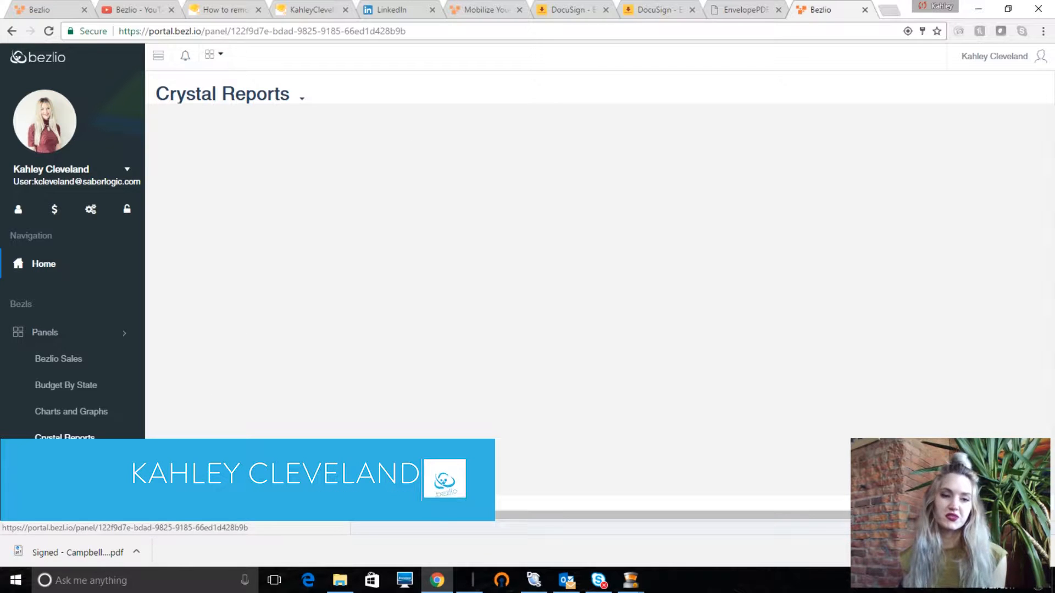
- Create a new view named 'Crystal Reports Viewer' from the panel title menu
{"action": "left_click", "coordinate": [301, 94]}
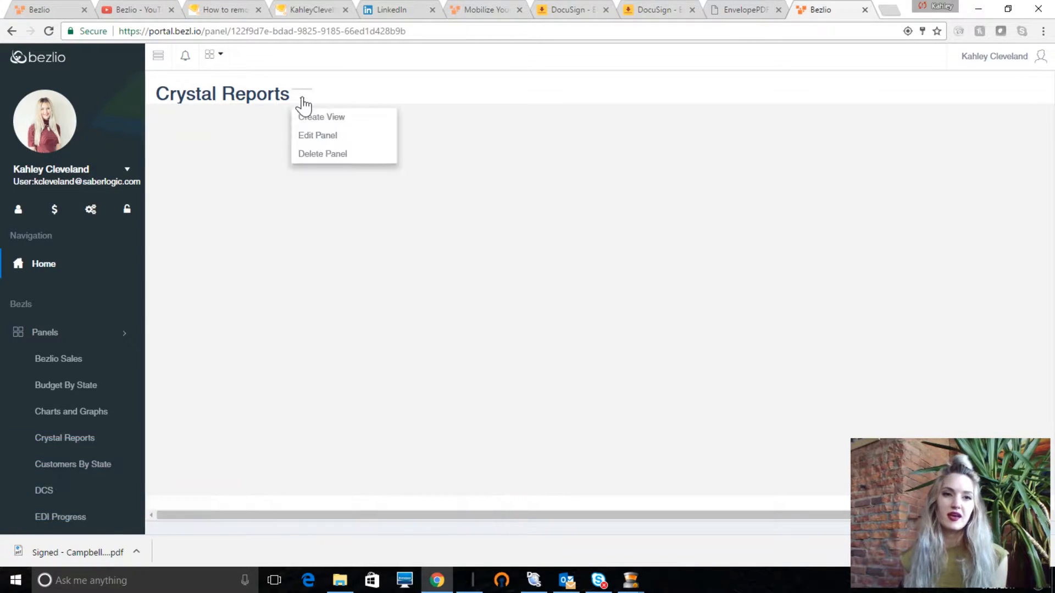
{"action": "left_click", "coordinate": [321, 116]}
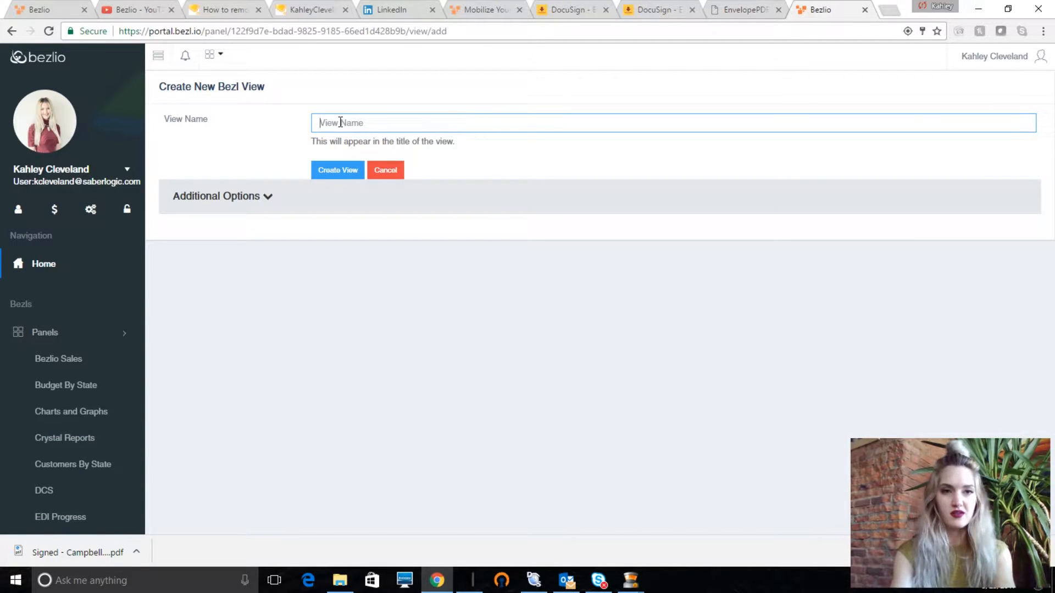
{"action": "type", "text": "Crystal Reports"}
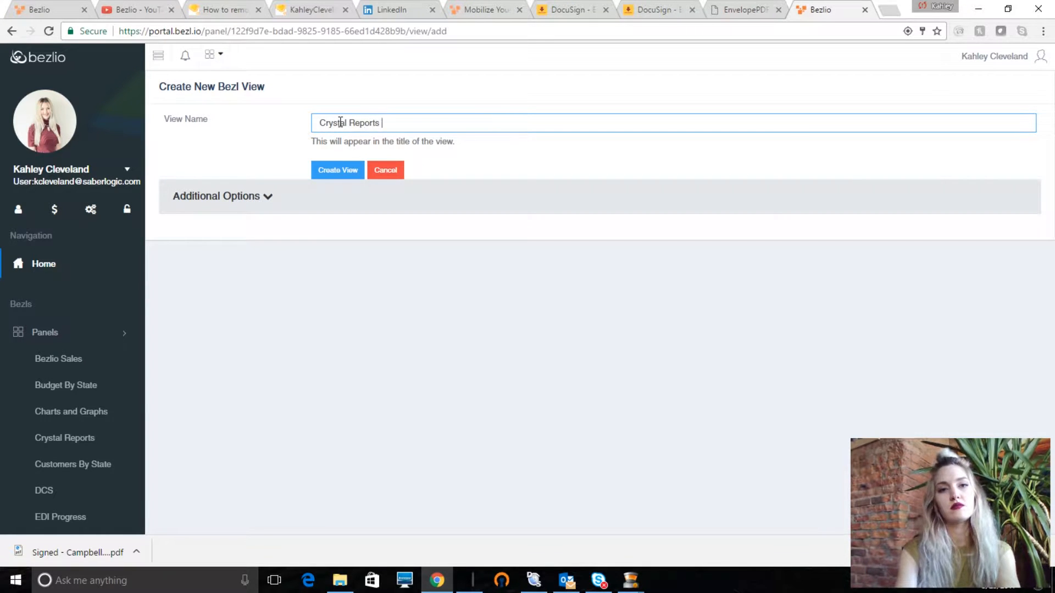
{"action": "type", "text": "Viewer"}
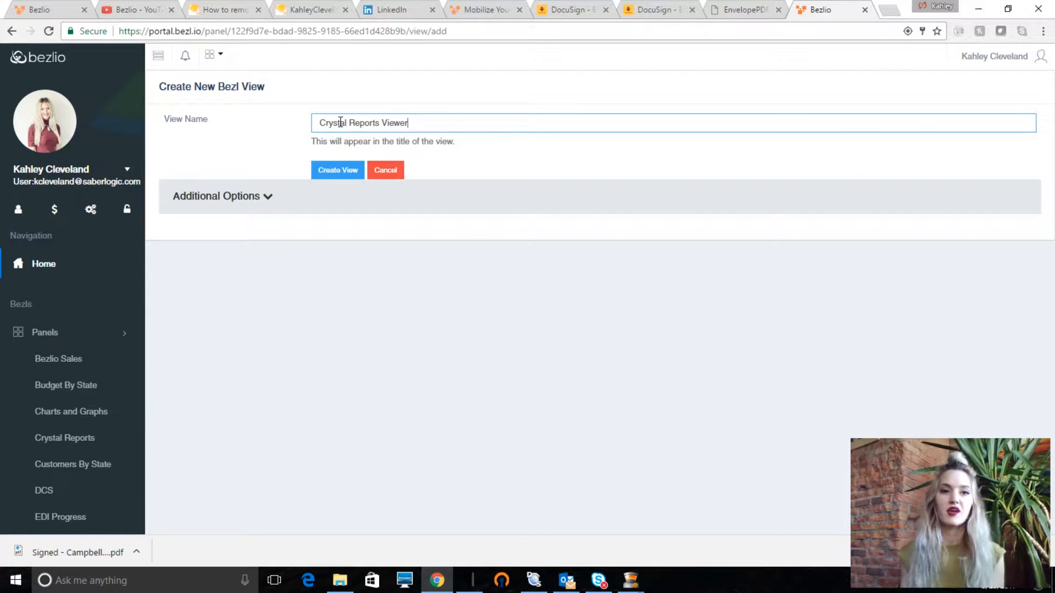
{"action": "left_click", "coordinate": [337, 169]}
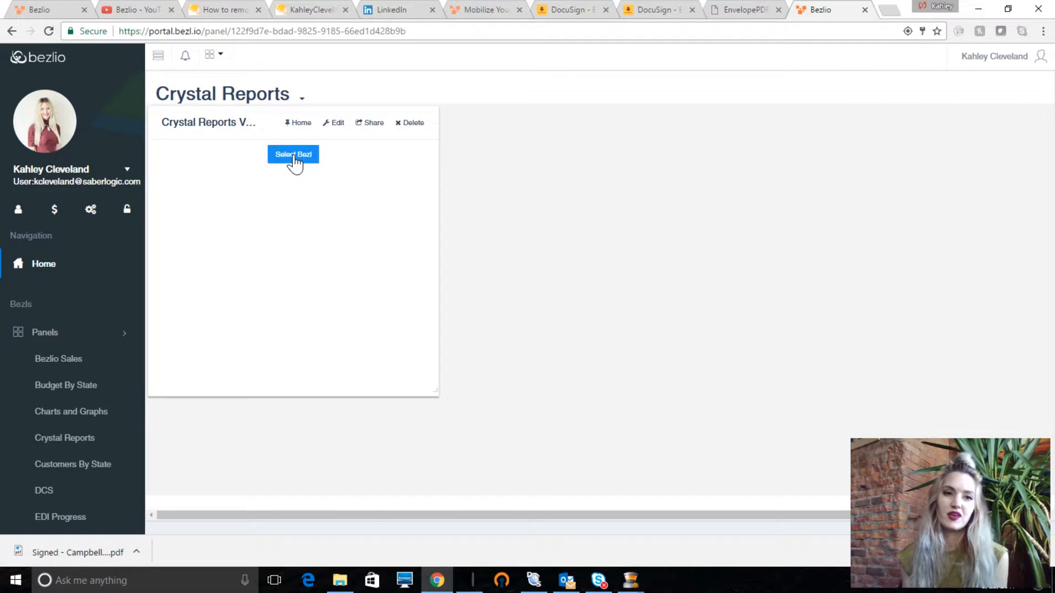
- Build a new bezl from the Common - Crystal Reports Viewer app
{"action": "left_click", "coordinate": [293, 154]}
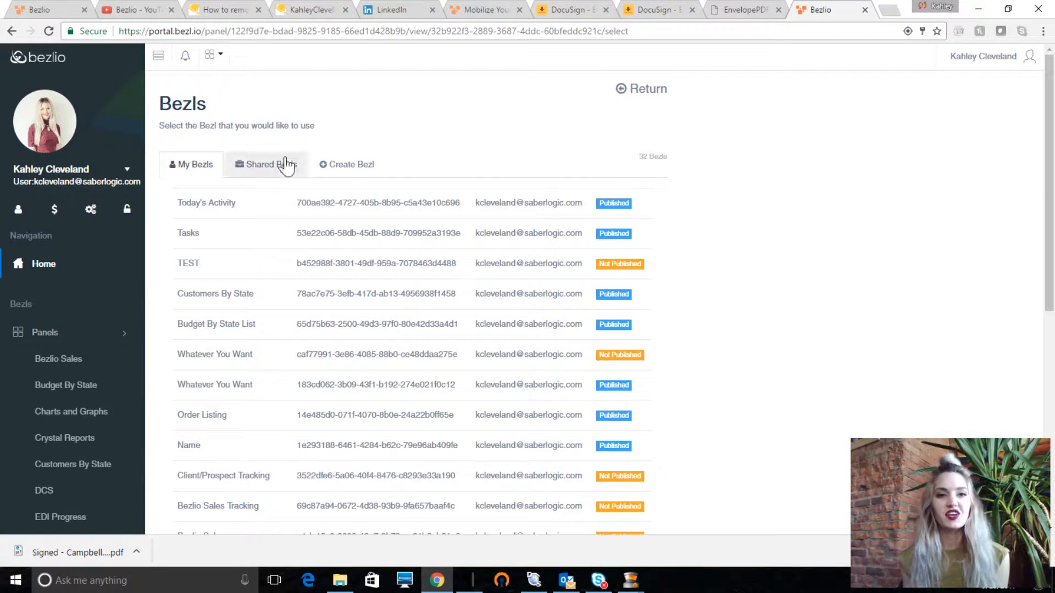
{"action": "left_click", "coordinate": [351, 164]}
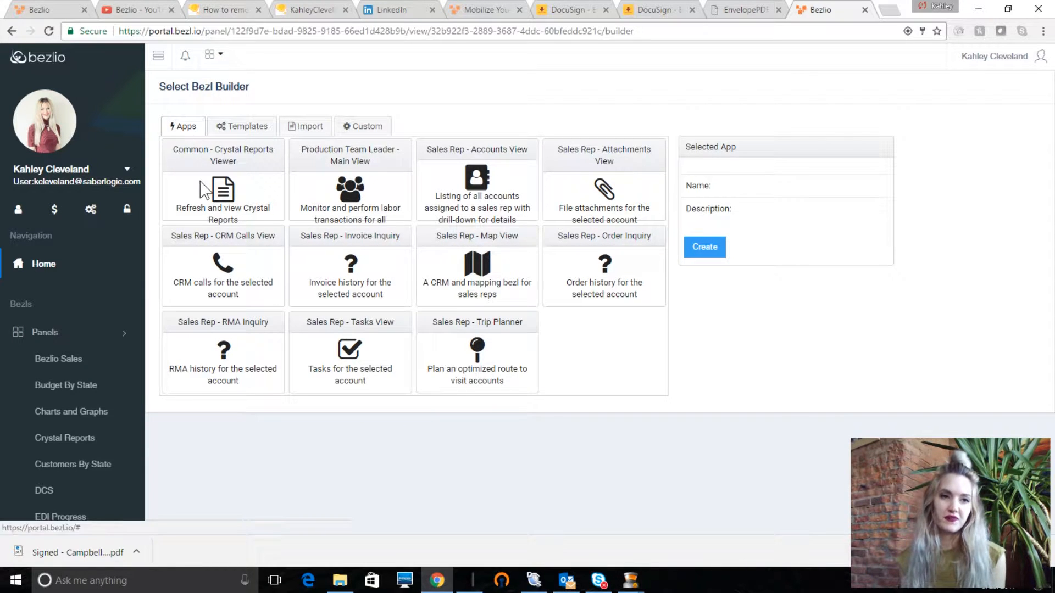
{"action": "left_click", "coordinate": [222, 178]}
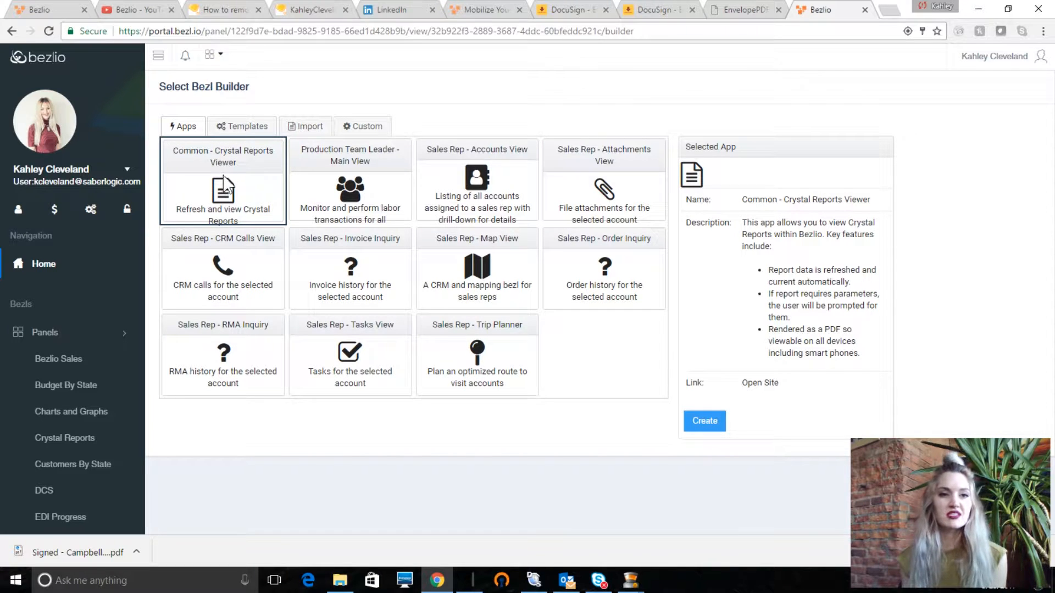
{"action": "left_click", "coordinate": [704, 421]}
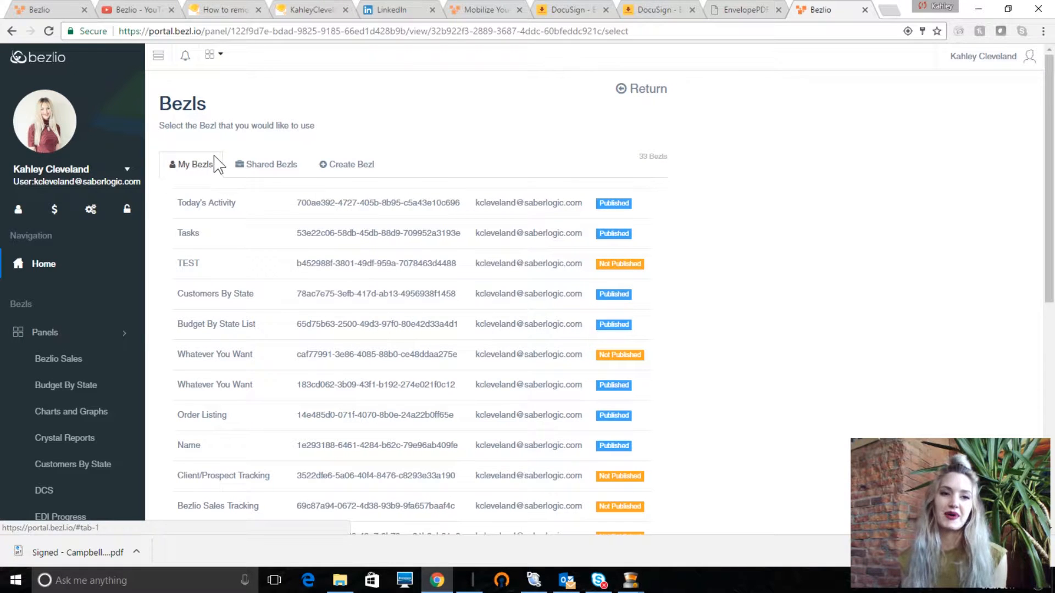
- Assign the new Crystal Reports Viewer bezl to the view, listing its three reports
{"action": "scroll", "scroll_direction": "down", "scroll_amount": 3}
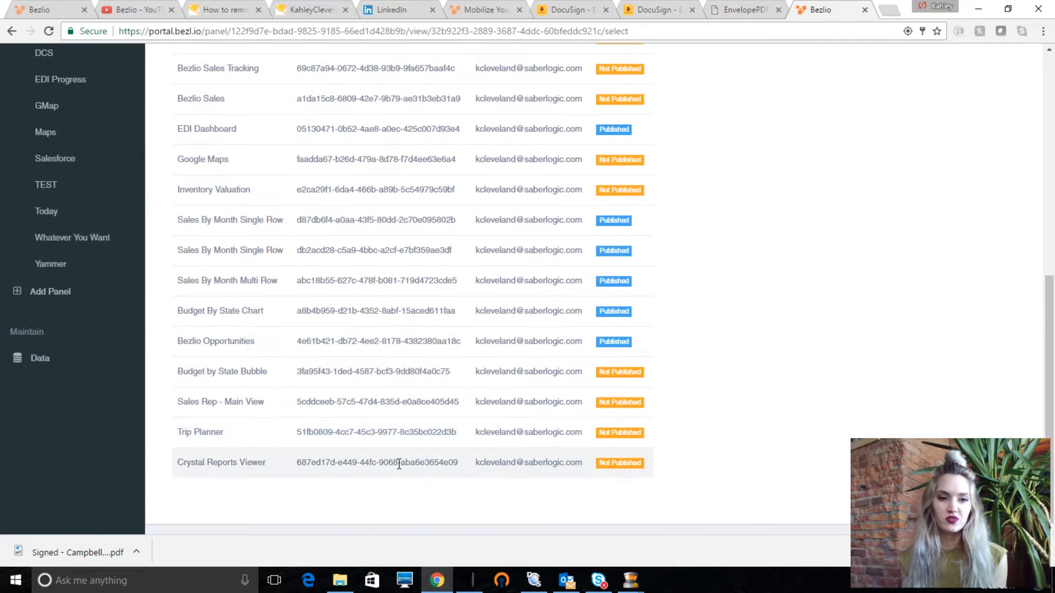
{"action": "left_click", "coordinate": [221, 463]}
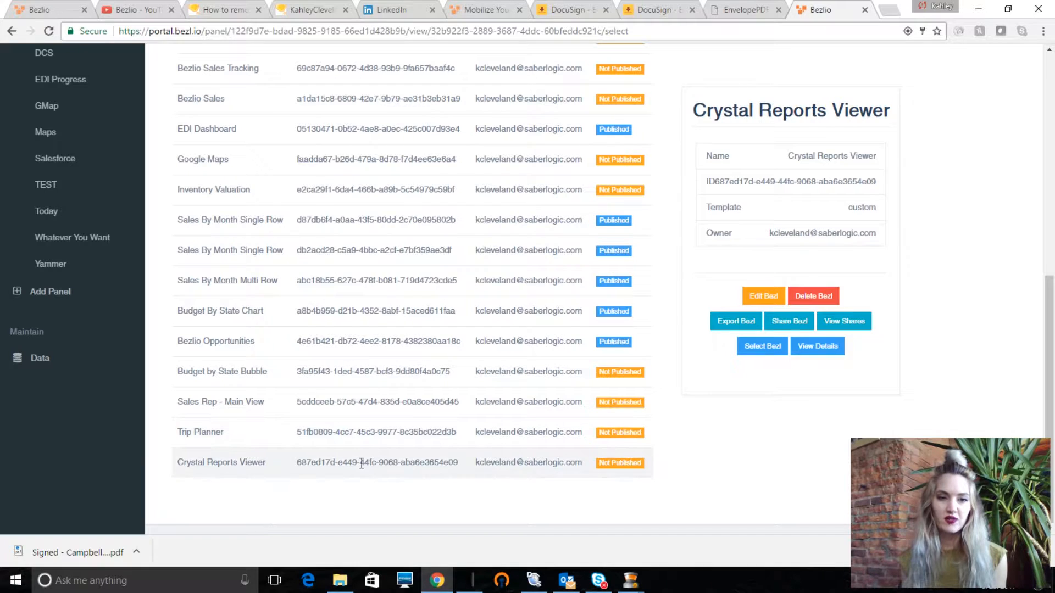
{"action": "left_click", "coordinate": [762, 347]}
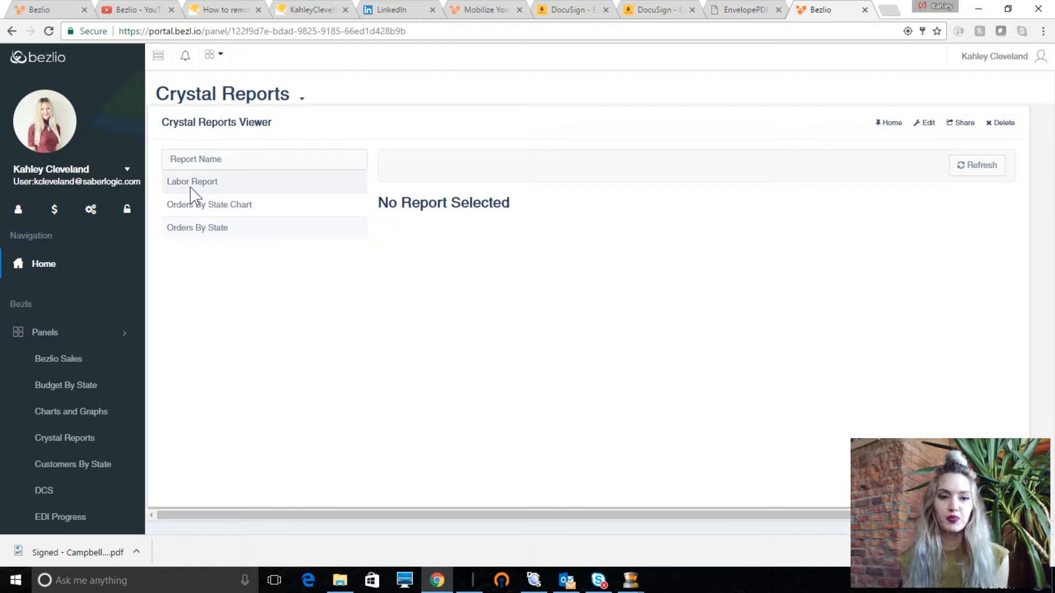
{"action": "left_click", "coordinate": [339, 580]}
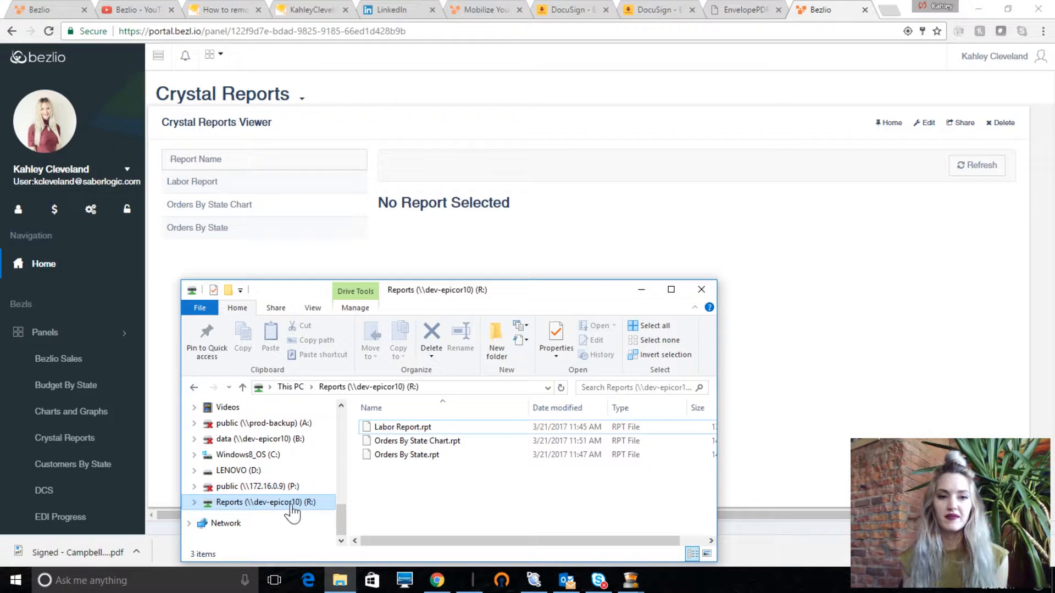
{"action": "left_click", "coordinate": [402, 427]}
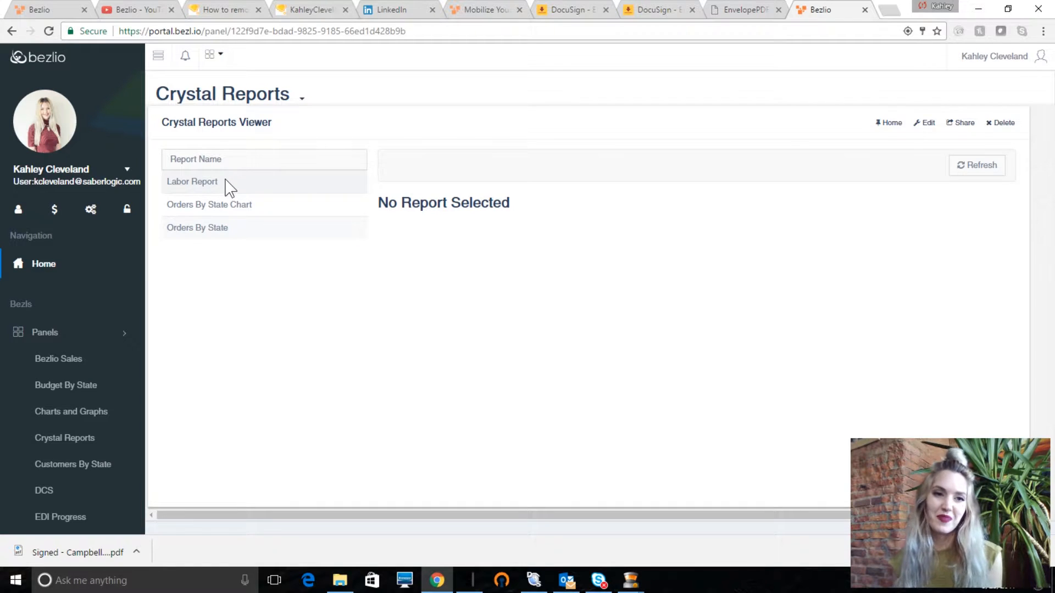
{"action": "left_click", "coordinate": [191, 181]}
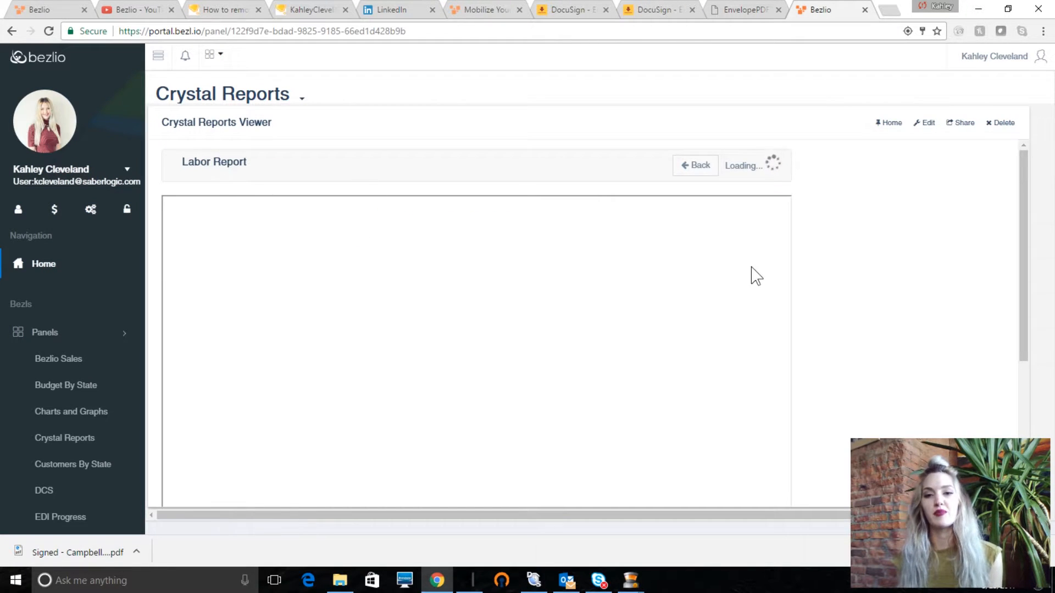
{"action": "mouse_move", "coordinate": [893, 304]}
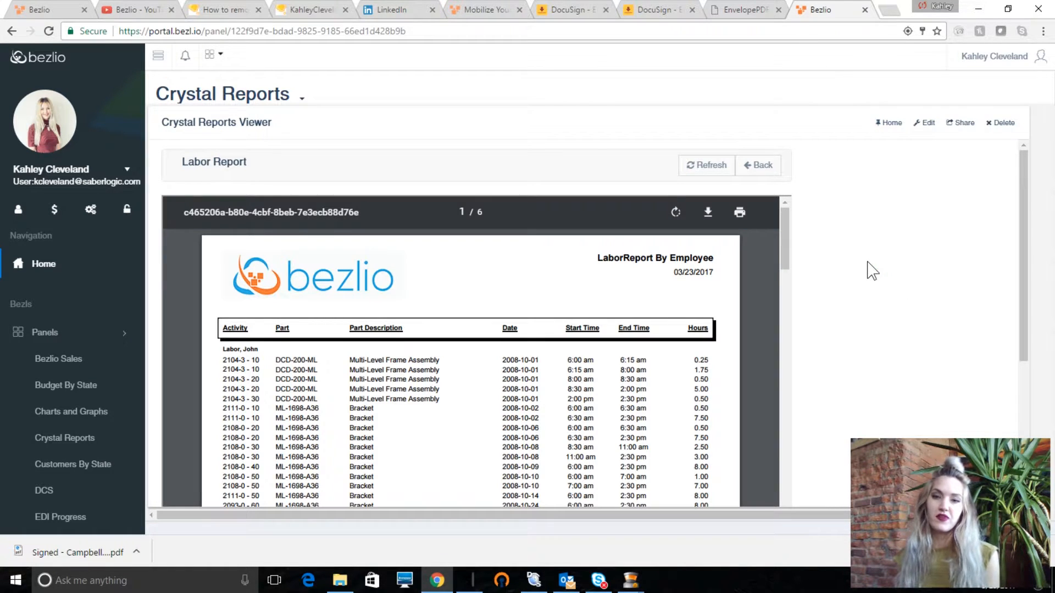
{"action": "mouse_move", "coordinate": [669, 355]}
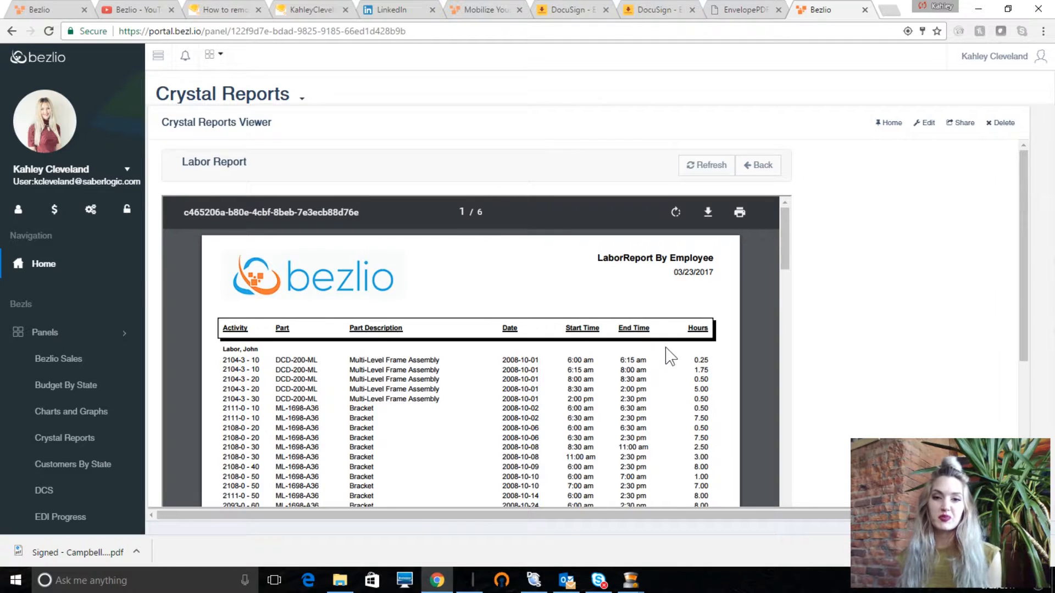
{"action": "scroll", "scroll_direction": "down", "scroll_amount": 3}
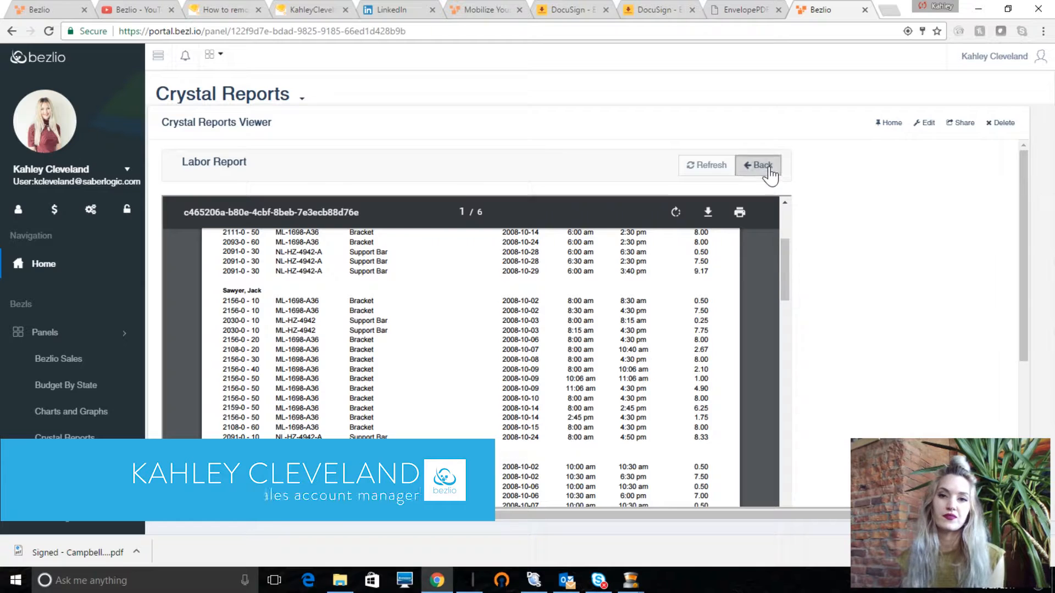
{"action": "left_click", "coordinate": [757, 166]}
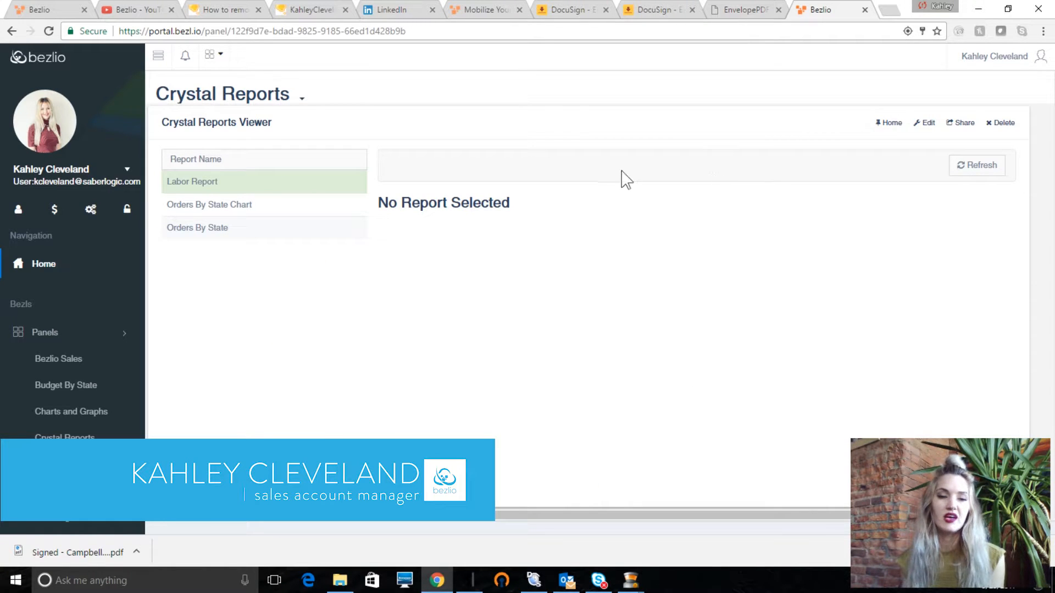
{"action": "mouse_move", "coordinate": [244, 215]}
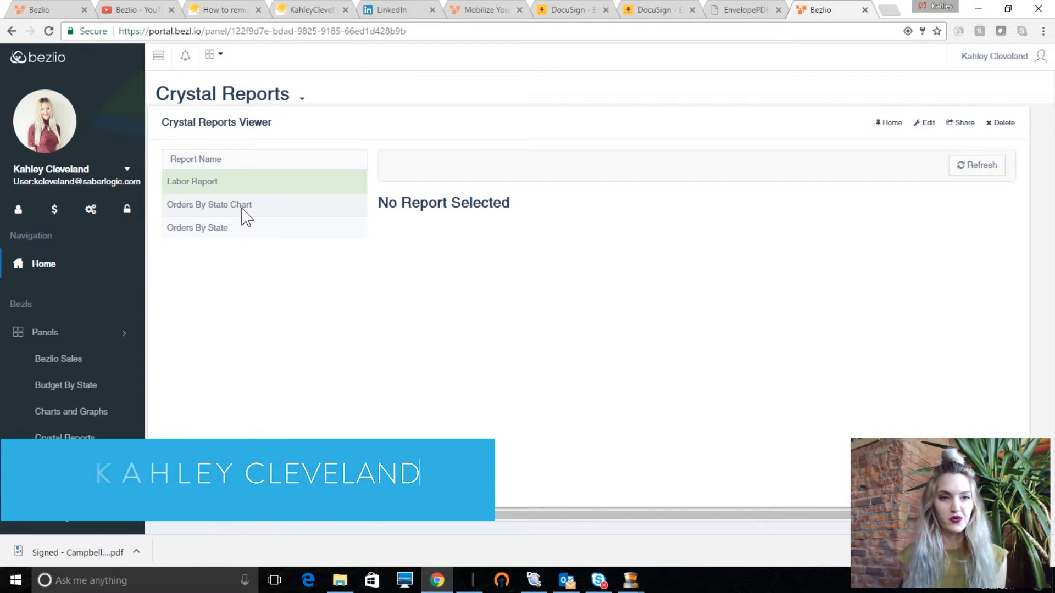
- Run Orders By State Chart for 01/01/2001–12/31/2017 and view the Sales By State pie chart
{"action": "left_click", "coordinate": [208, 205]}
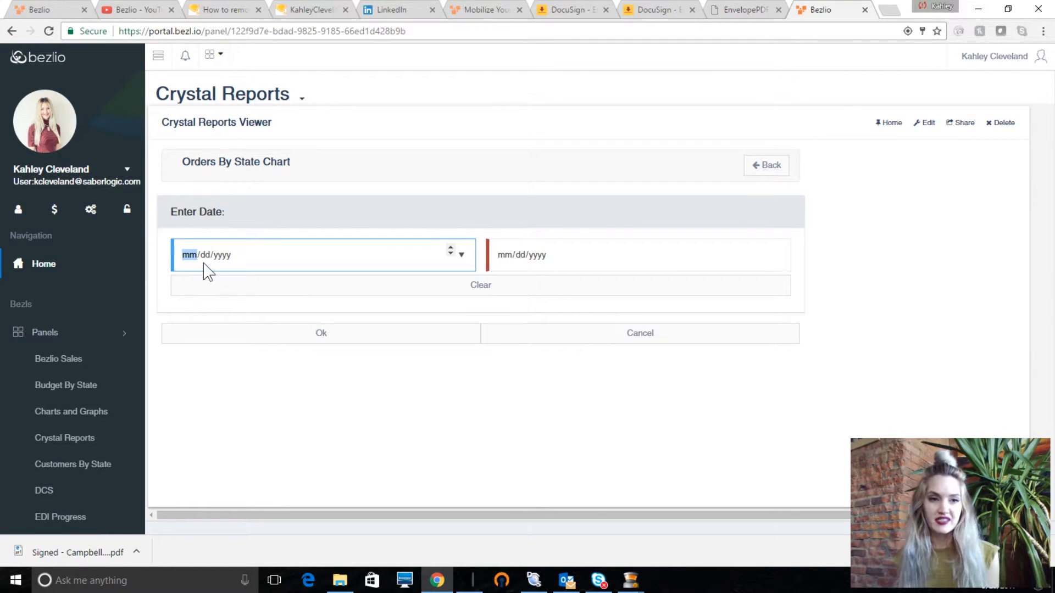
{"action": "type", "text": "00/dd/yyyy"}
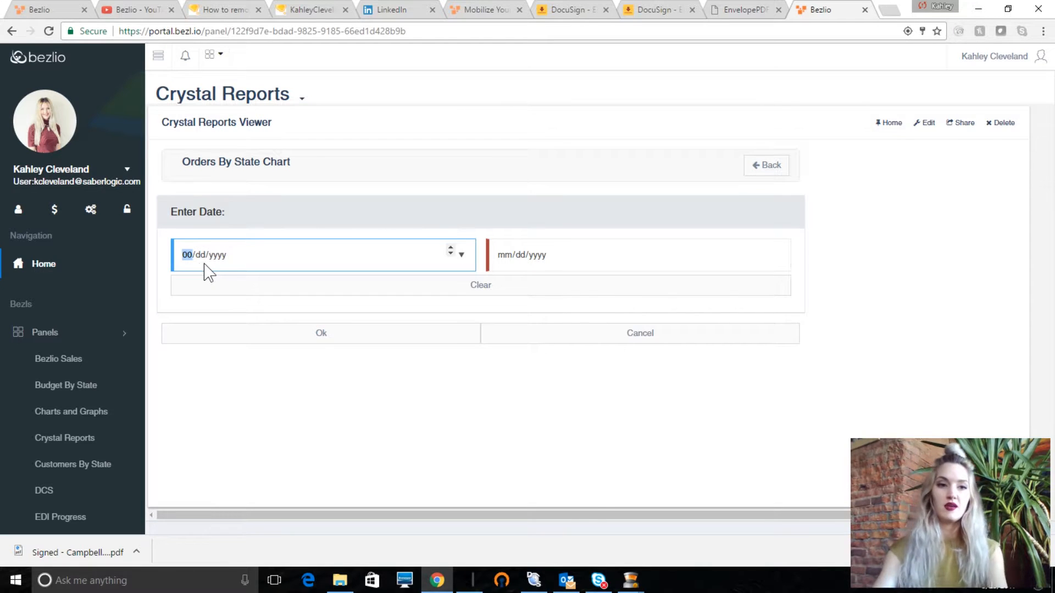
{"action": "type", "text": "01/01/2001"}
{"action": "left_click", "coordinate": [638, 255]}
{"action": "type", "text": "12/31"}
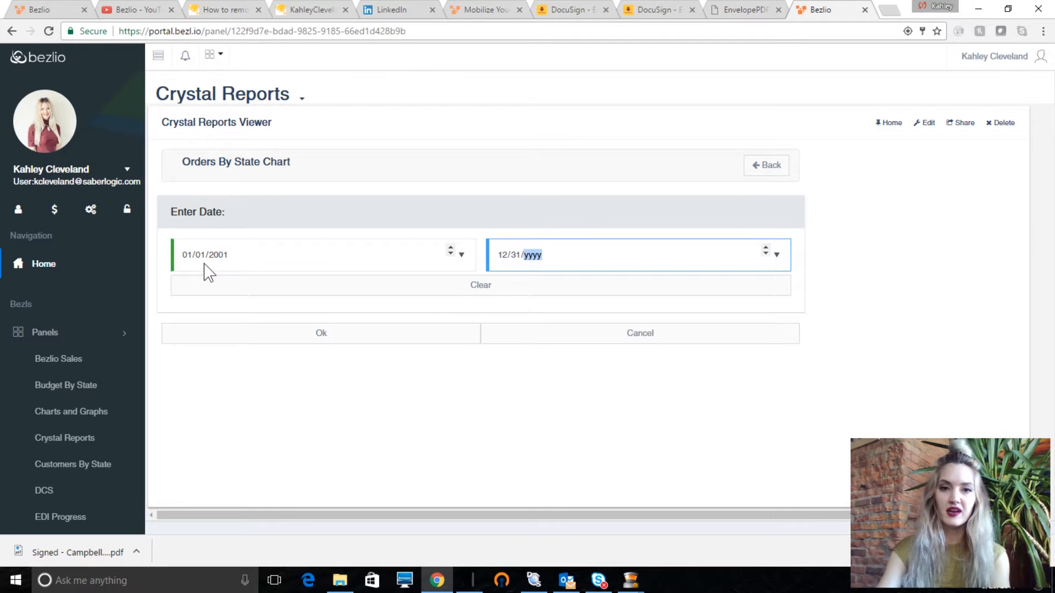
{"action": "type", "text": "2017"}
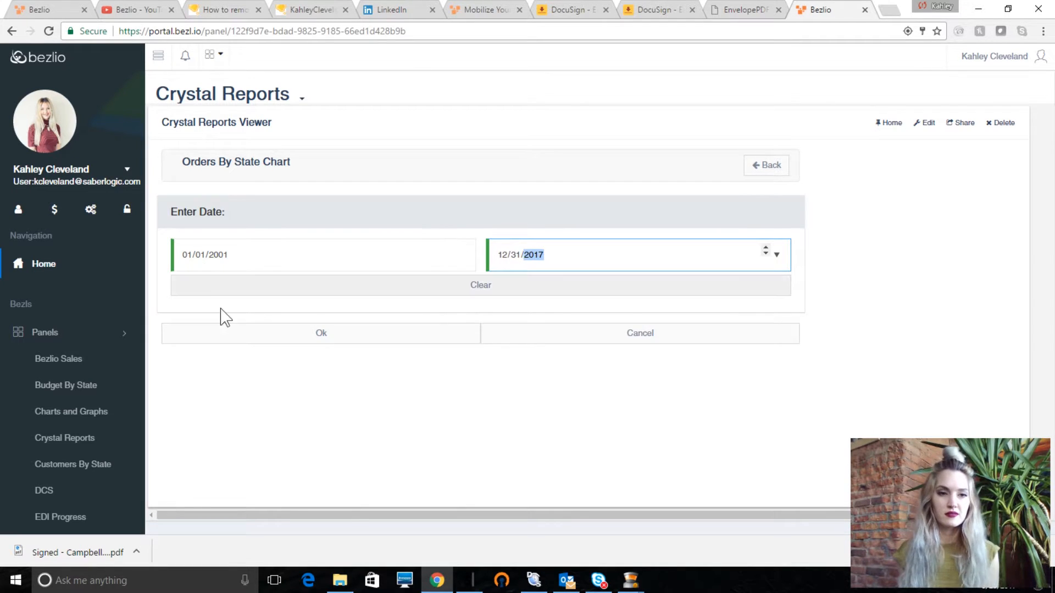
{"action": "left_click", "coordinate": [321, 333]}
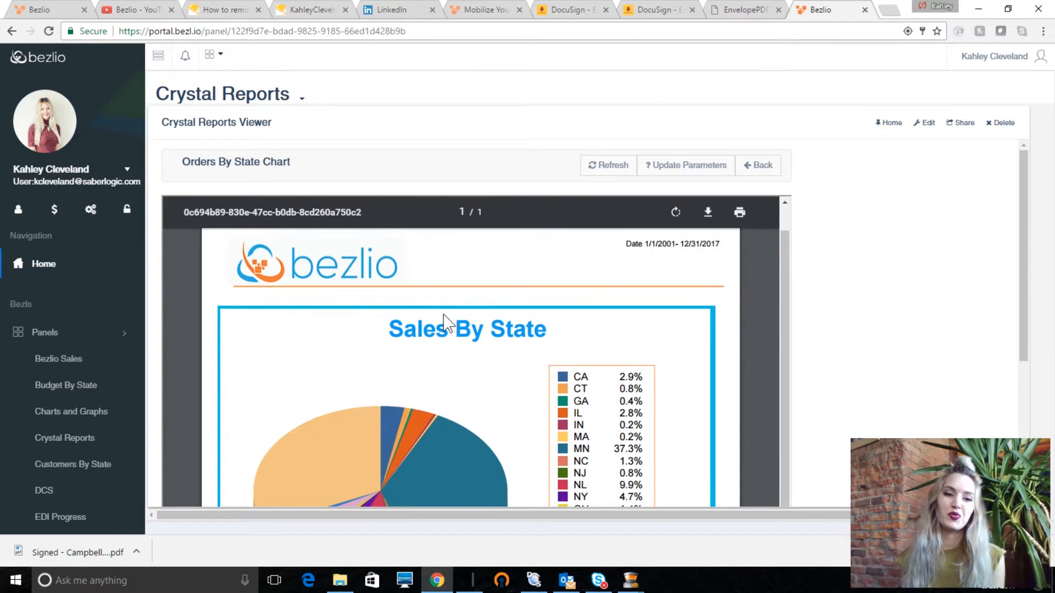
{"action": "scroll", "scroll_direction": "down", "scroll_amount": 3}
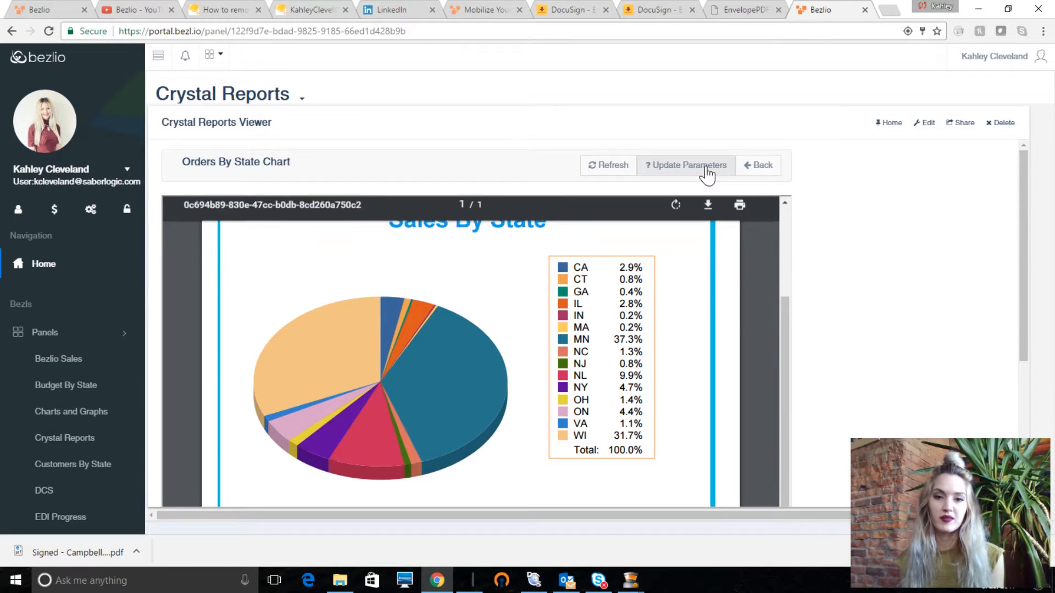
- Rerun the chart with start date 01/01/2014 via Update Parameters, then go back to the report list
{"action": "left_click", "coordinate": [685, 165]}
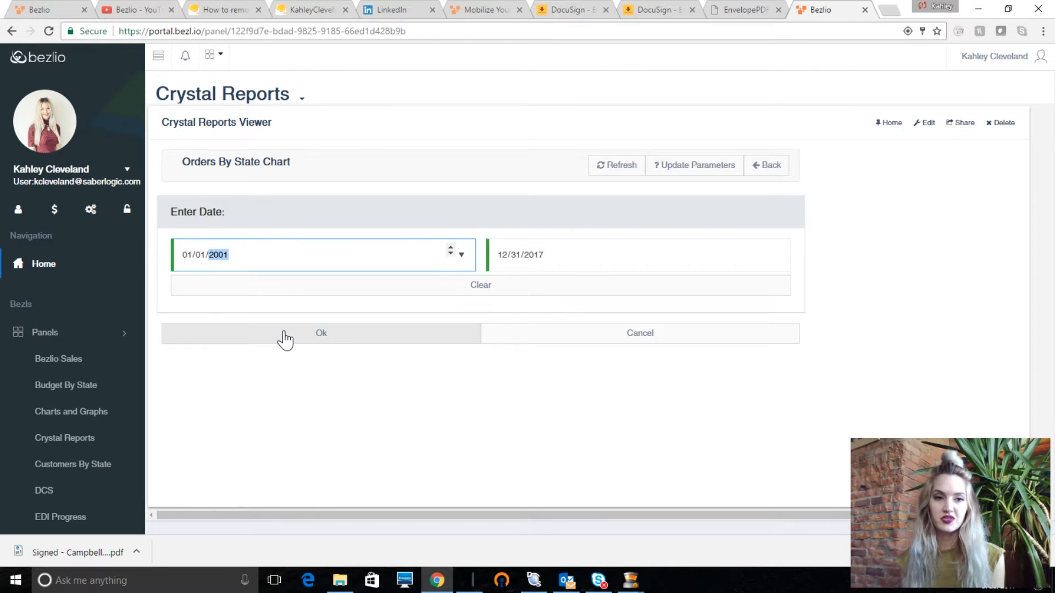
{"action": "type", "text": "2014"}
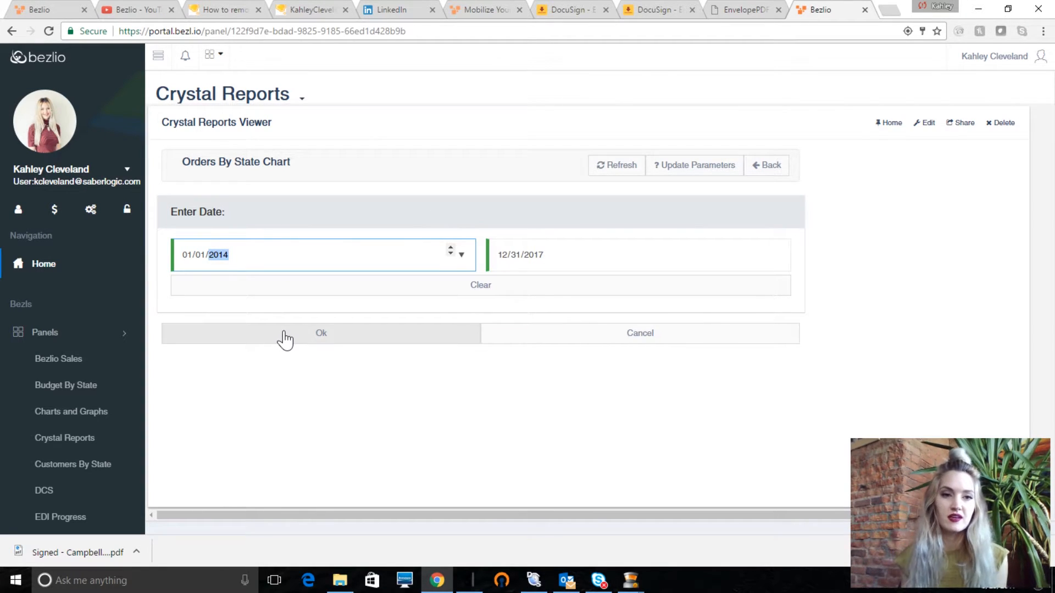
{"action": "left_click", "coordinate": [321, 333]}
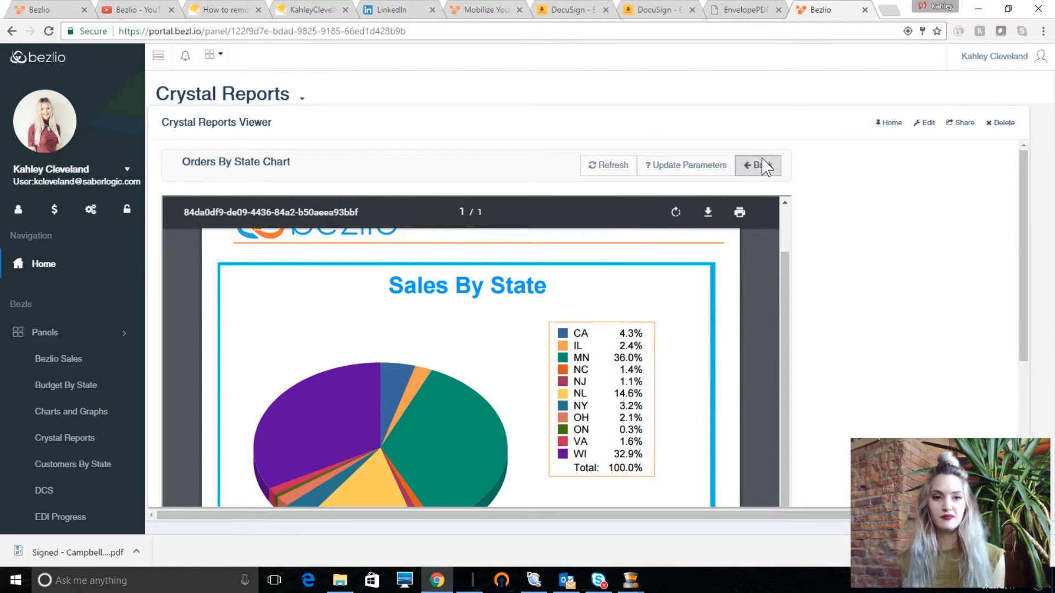
{"action": "left_click", "coordinate": [759, 165]}
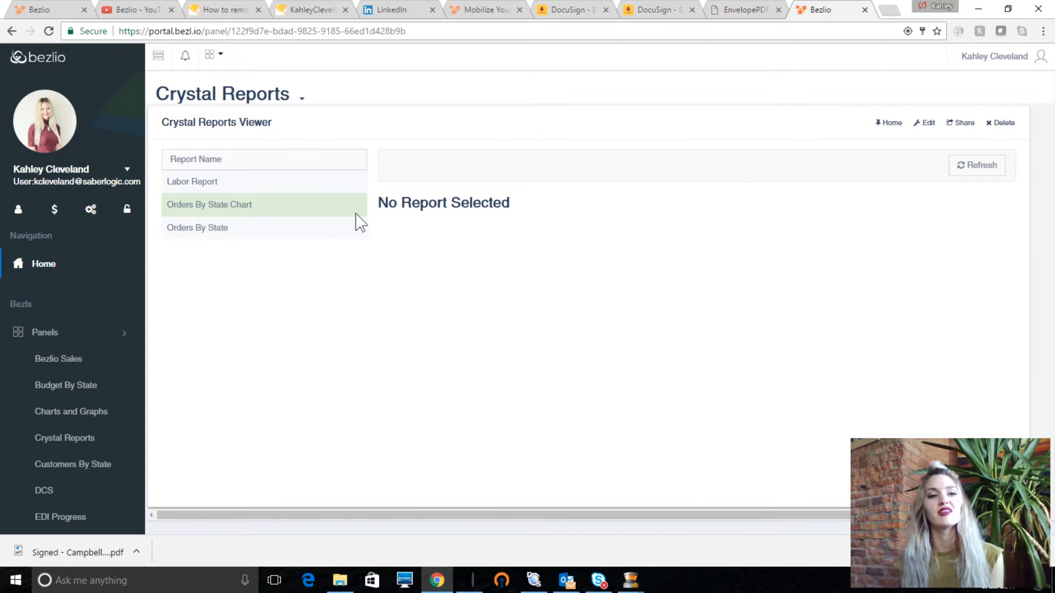
- Run Orders By State for ALL states from 01/01/2001 to 12/31/2017
{"action": "left_click", "coordinate": [197, 228]}
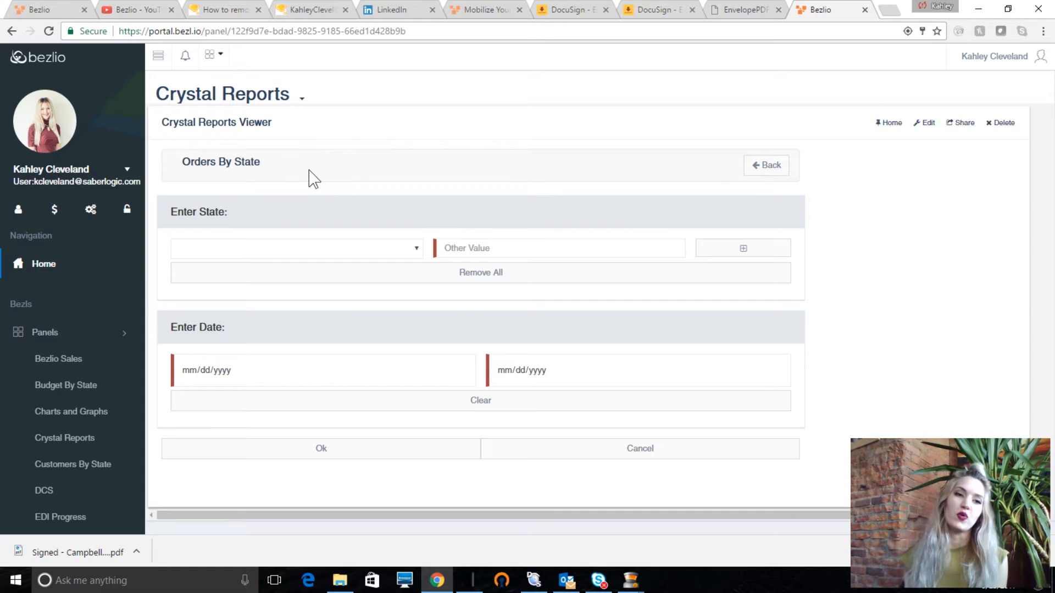
{"action": "mouse_move", "coordinate": [216, 239]}
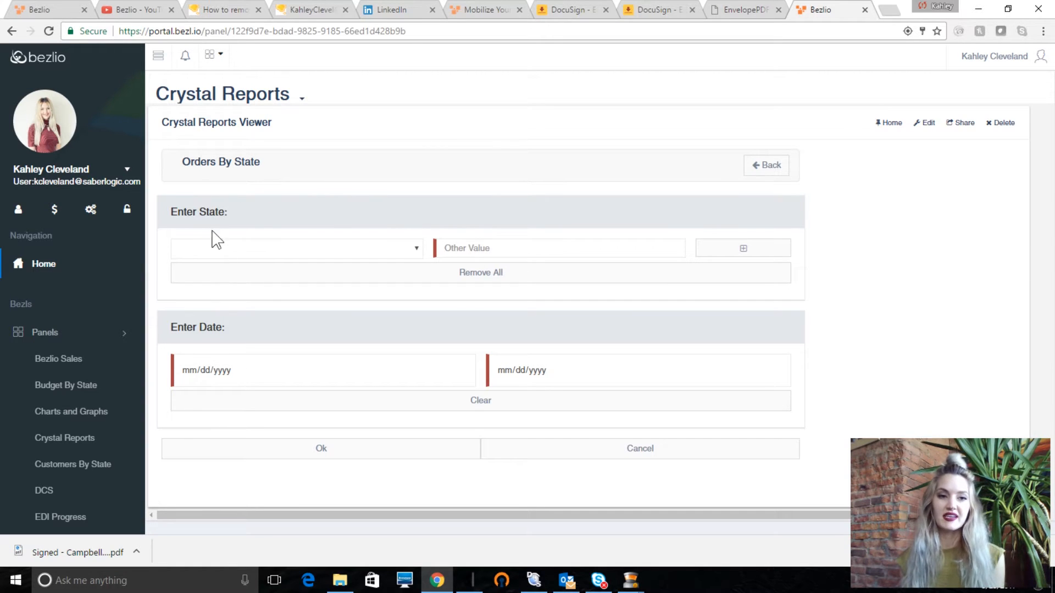
{"action": "left_click", "coordinate": [294, 248]}
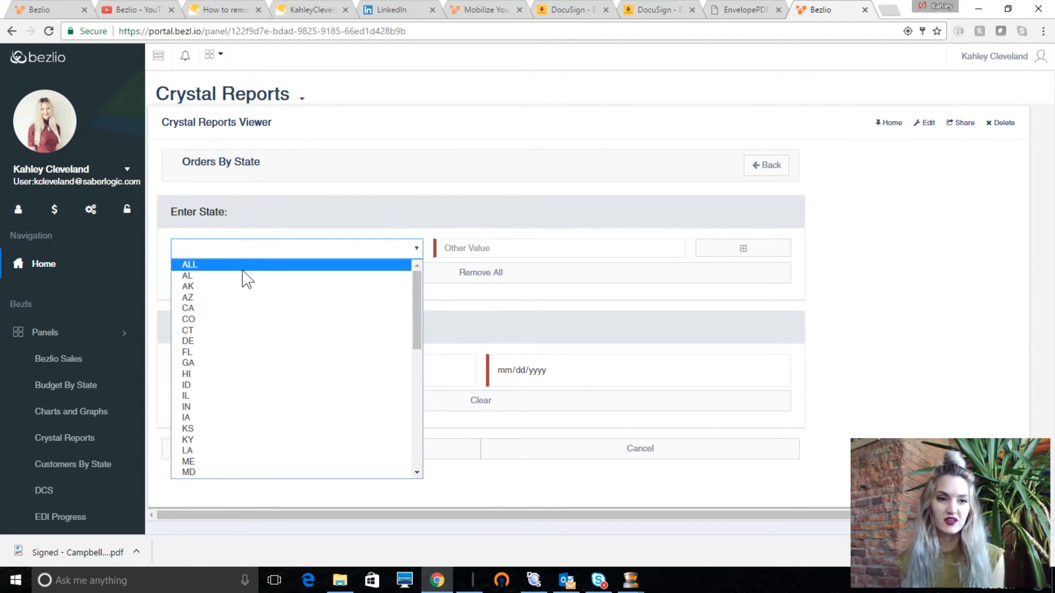
{"action": "left_click", "coordinate": [190, 264]}
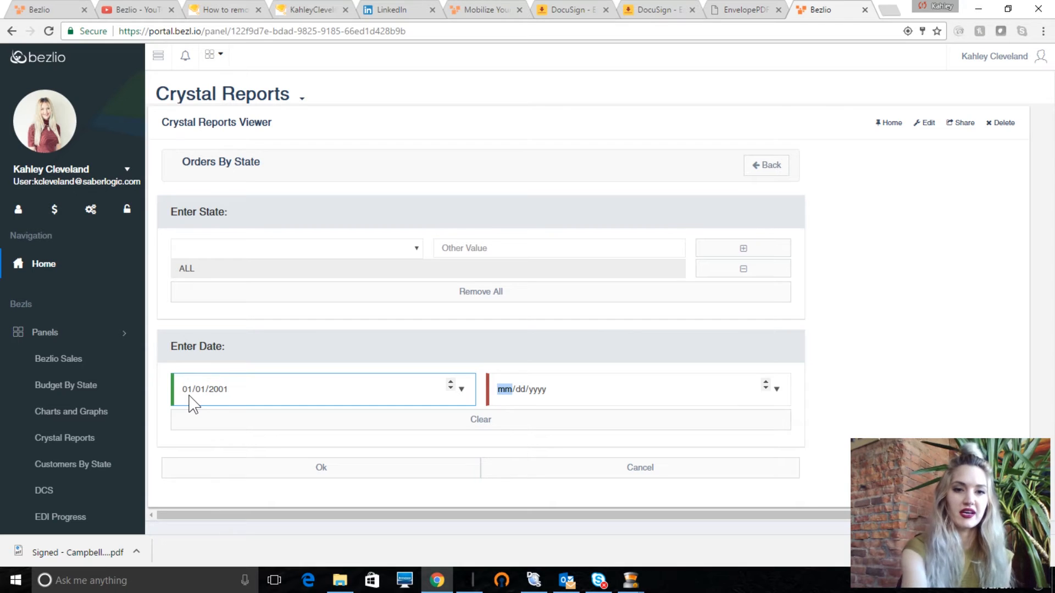
{"action": "type", "text": "1231"}
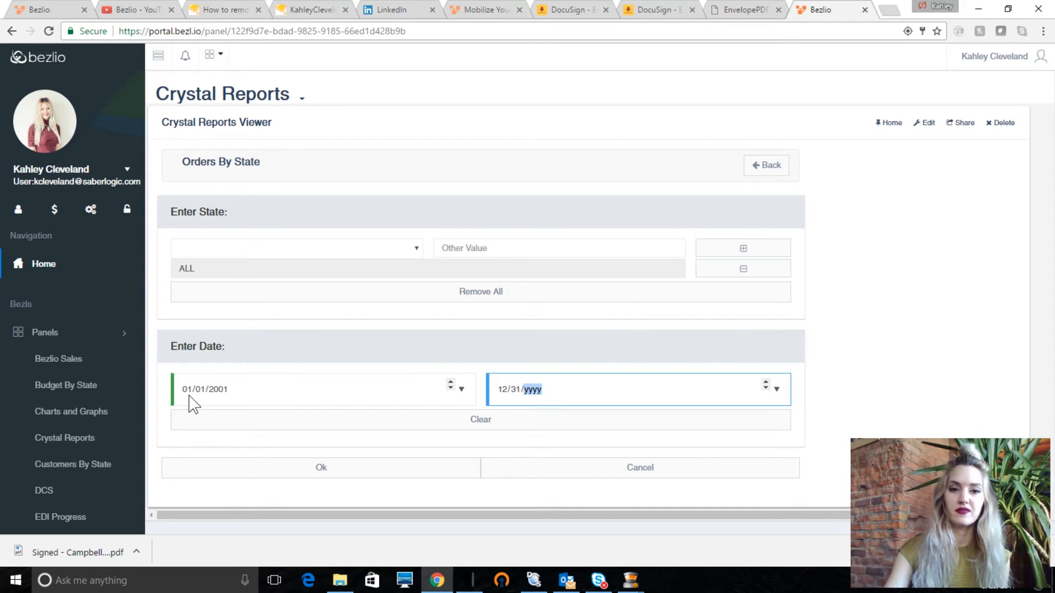
{"action": "type", "text": "2017"}
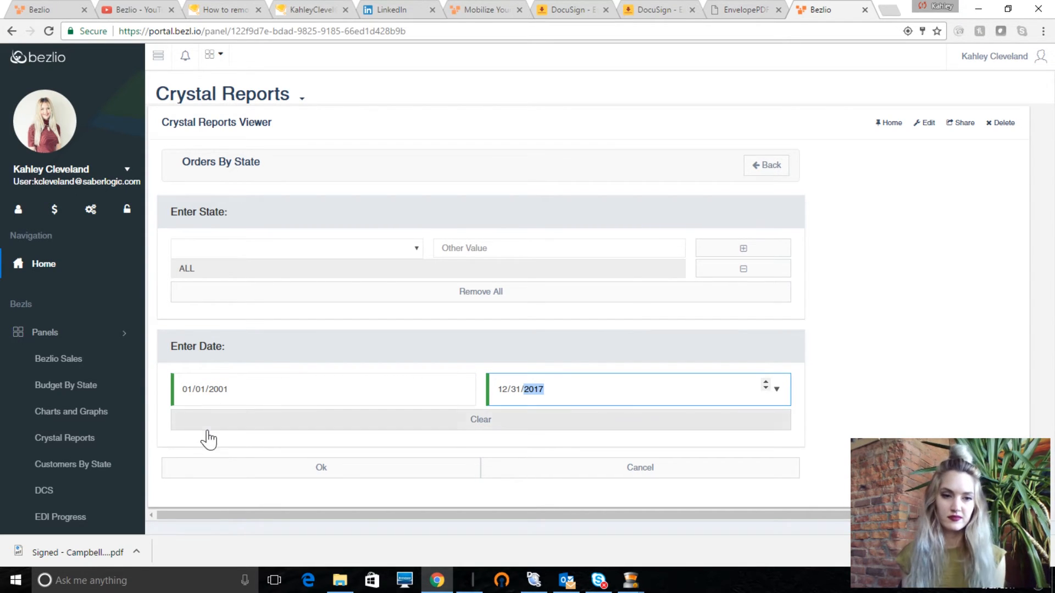
{"action": "left_click", "coordinate": [321, 467]}
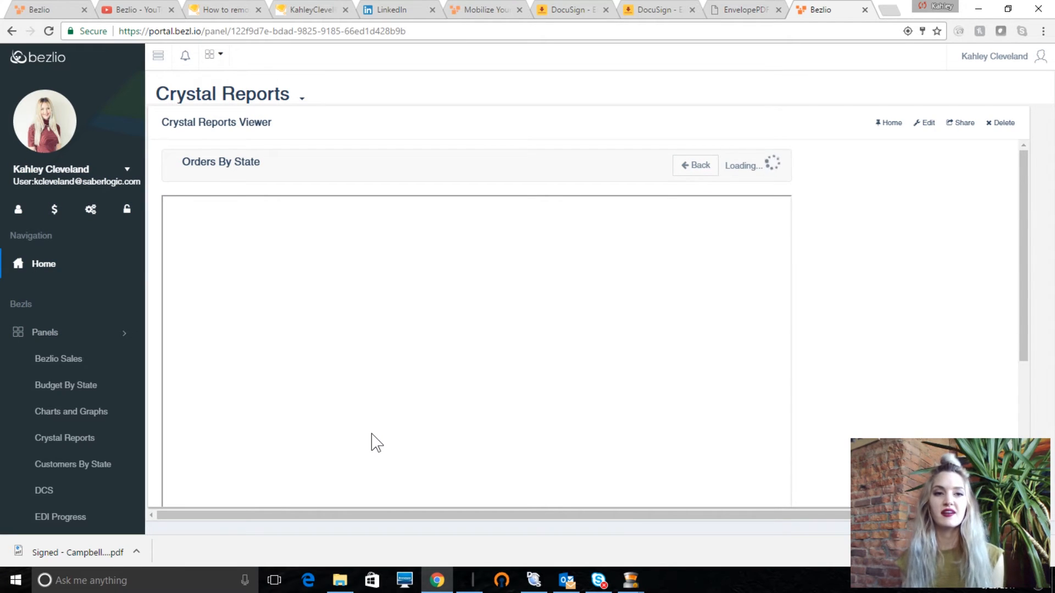
{"action": "mouse_move", "coordinate": [695, 334]}
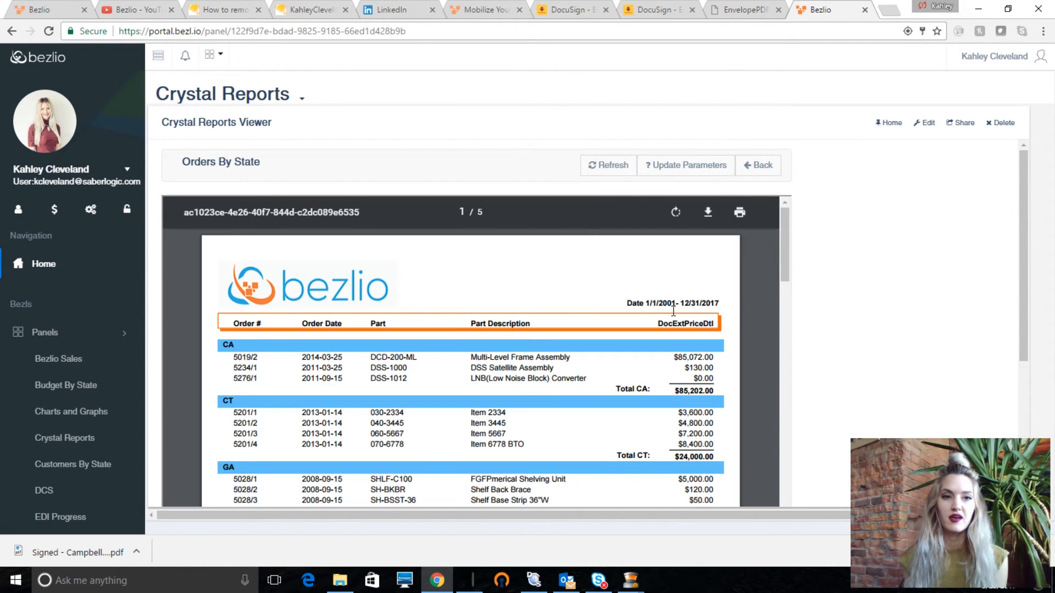
- Scroll through the first page of the rendered Orders By State report grouped by CA, CT, GA
{"action": "scroll", "scroll_direction": "down", "scroll_amount": 3}
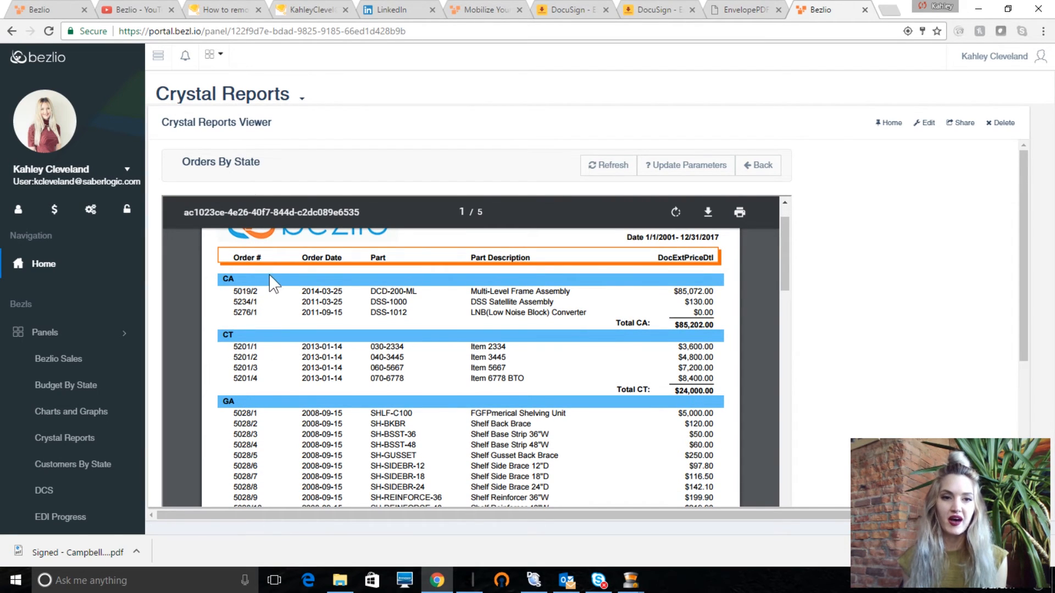
{"action": "mouse_move", "coordinate": [346, 279]}
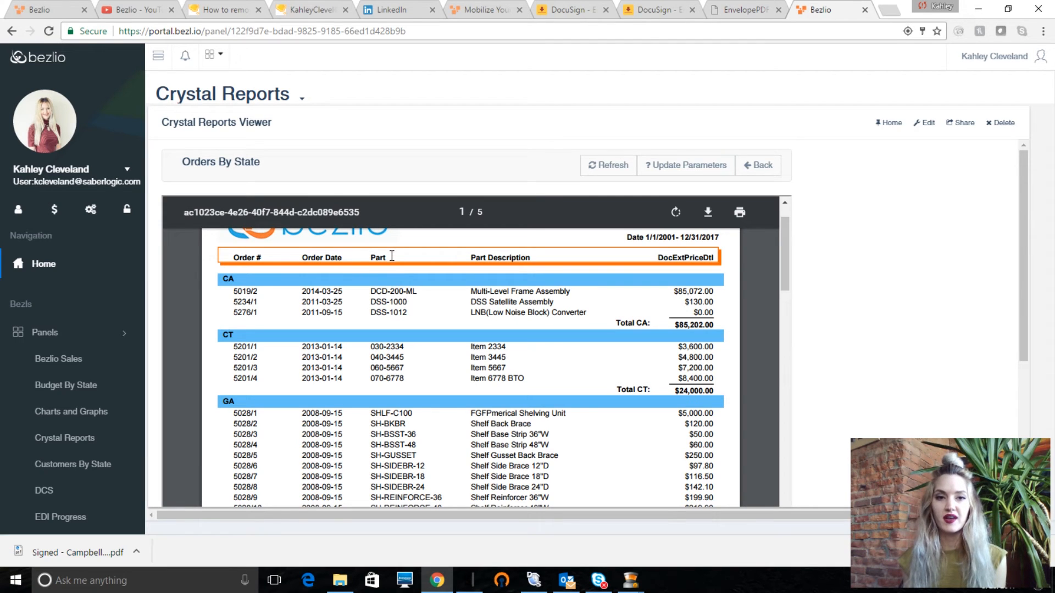
{"action": "mouse_move", "coordinate": [694, 285]}
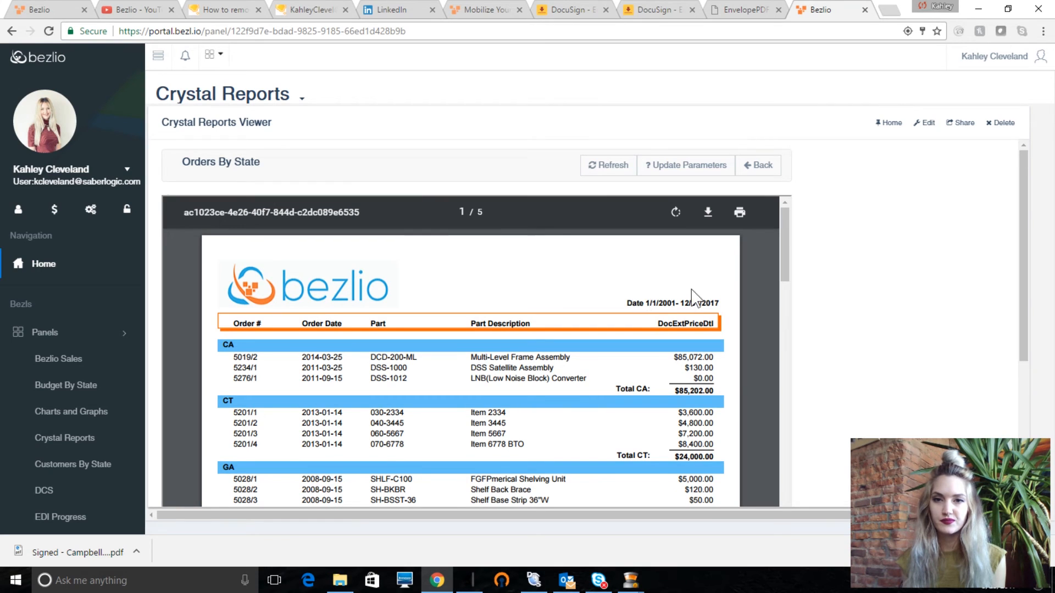
{"action": "mouse_move", "coordinate": [686, 164]}
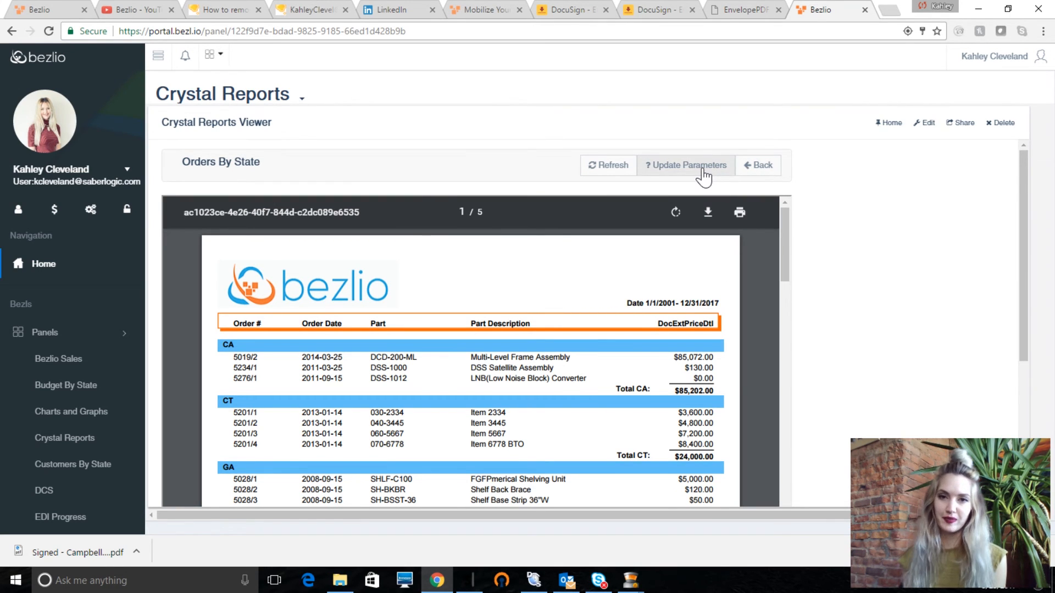
- Reopen the Orders By State parameters, still set to ALL states and 01/01/2001–12/31/2017
{"action": "left_click", "coordinate": [685, 164]}
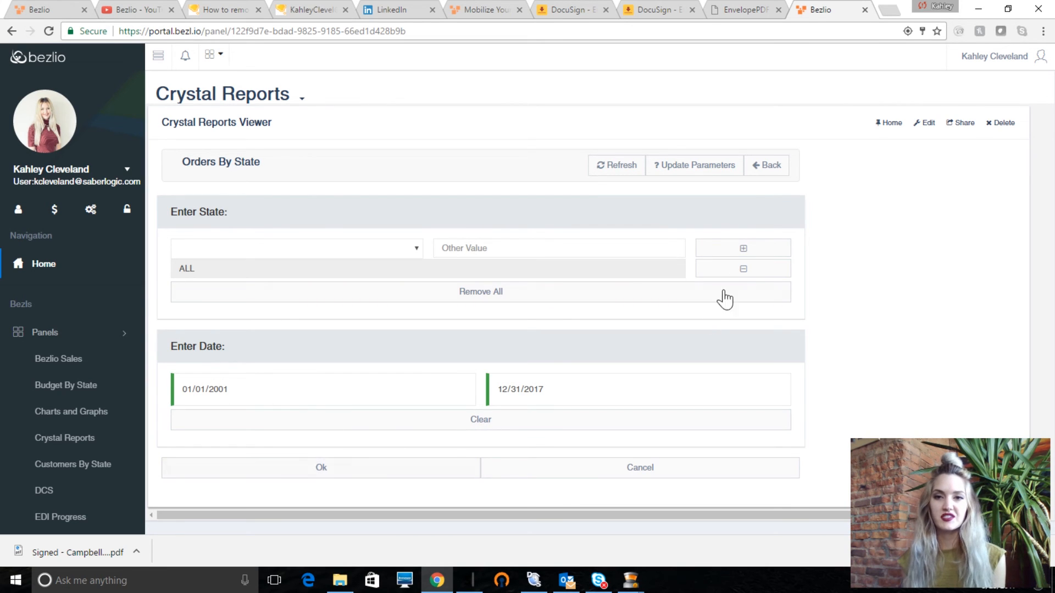
{"action": "mouse_move", "coordinate": [846, 195]}
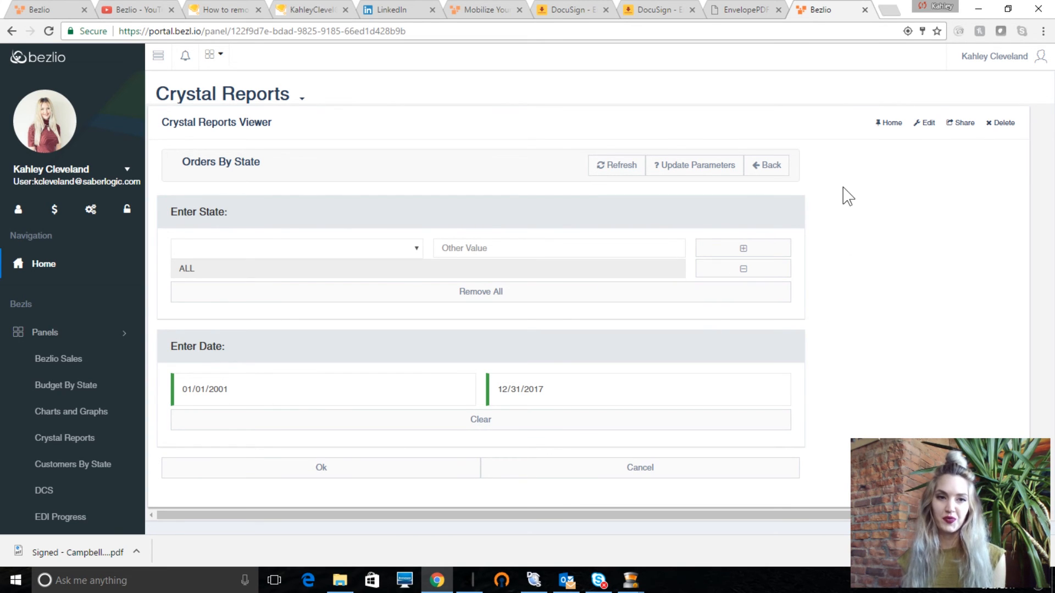